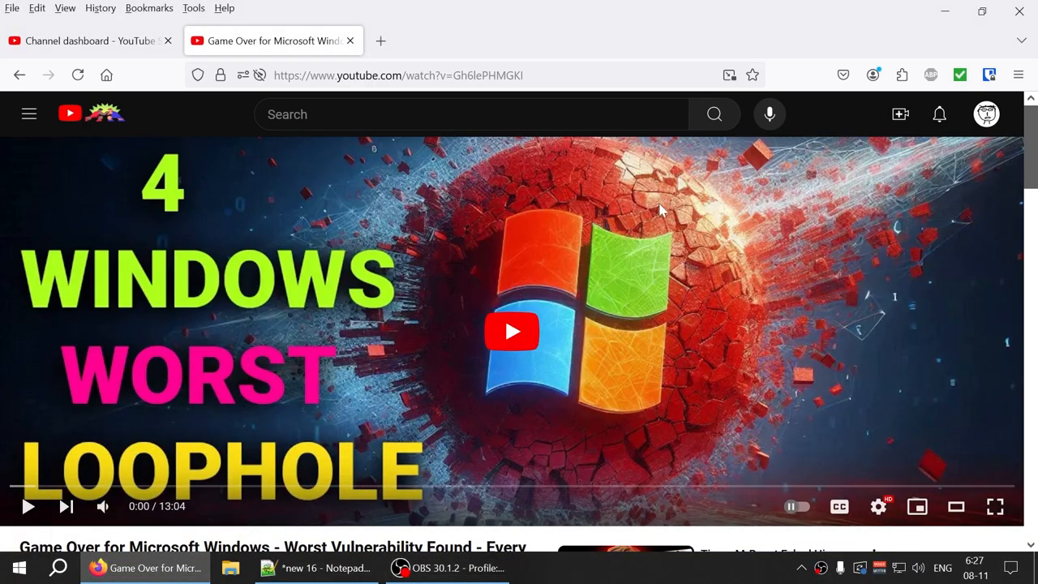
{"action": "mouse_move", "coordinate": [561, 495]}
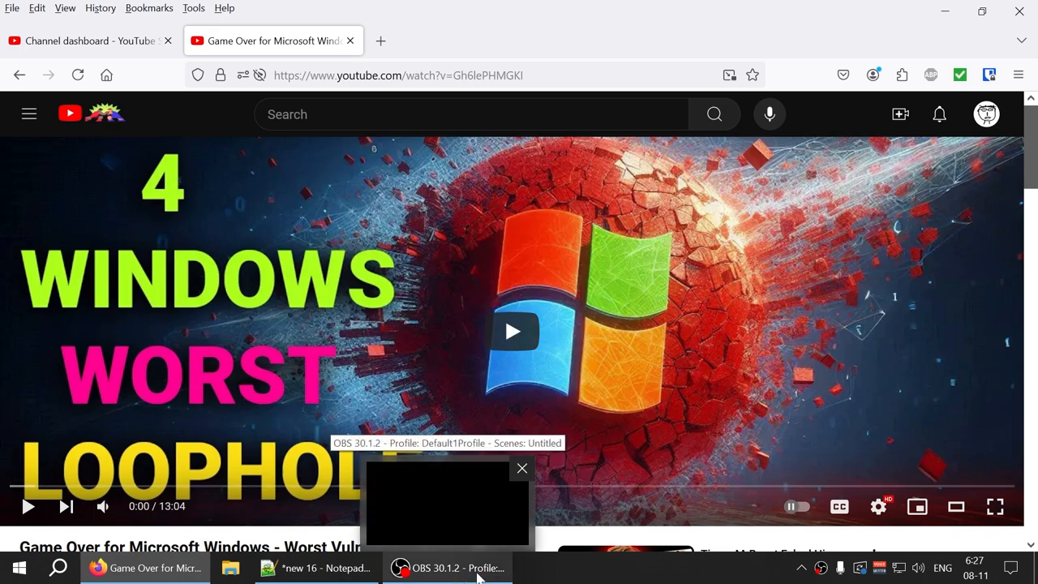
Bring up Update & Security in Windows Settings to reach the Windows Update page
{"action": "left_click", "coordinate": [523, 467]}
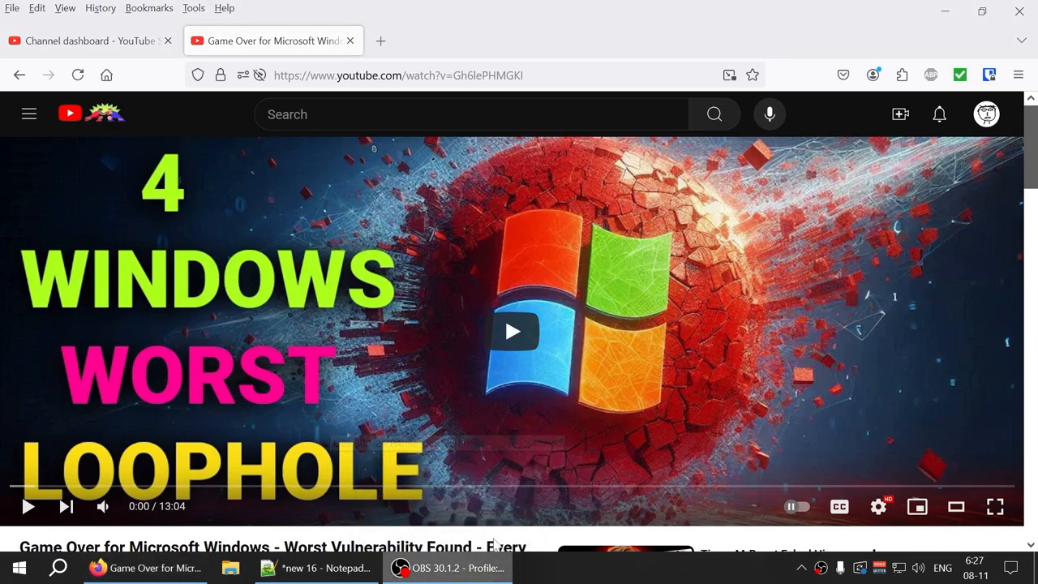
{"action": "mouse_move", "coordinate": [120, 568]}
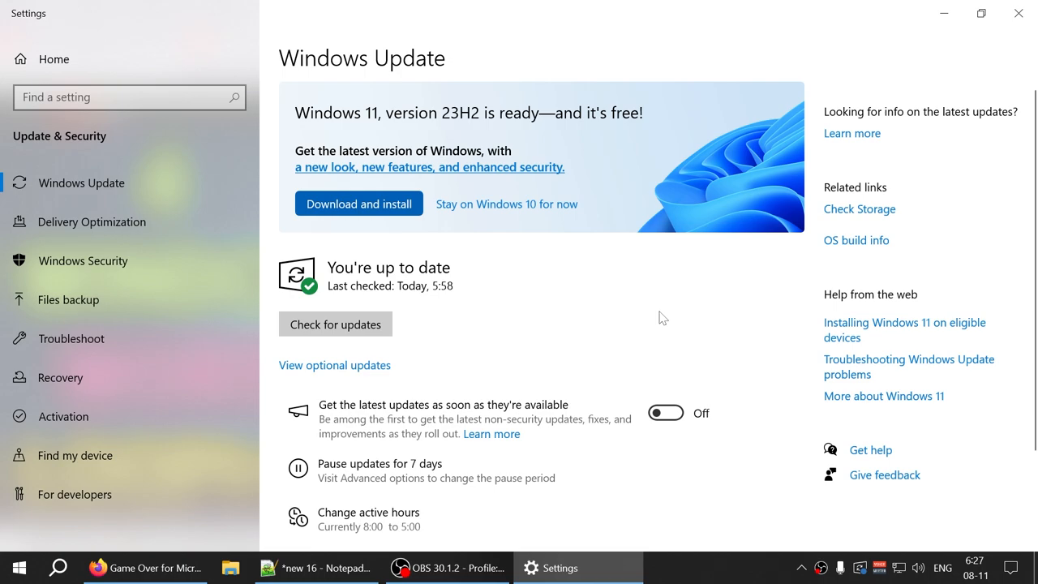
{"action": "mouse_move", "coordinate": [597, 279]}
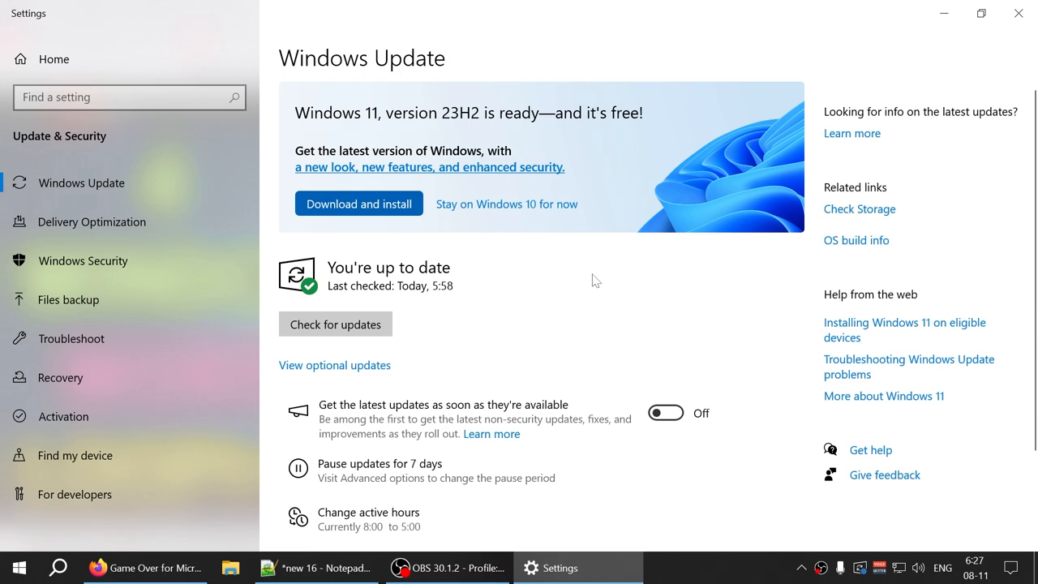
{"action": "mouse_move", "coordinate": [643, 305]}
{"action": "type", "text": "about"}
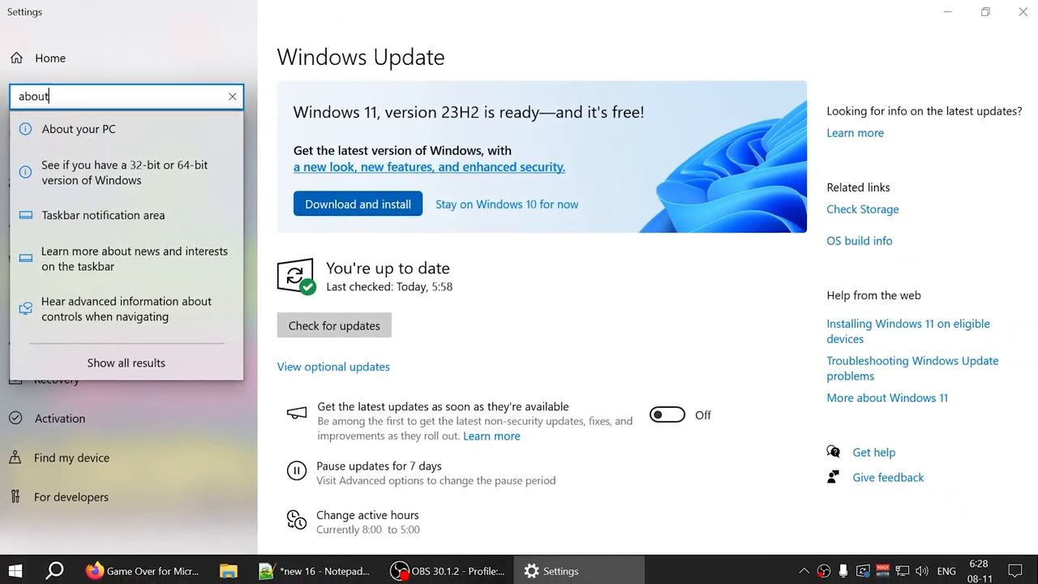
Show the About page's Windows specifications and mark the installed version 22H2 (Windows 10 Pro, build 19045.4651)
{"action": "left_click", "coordinate": [77, 130]}
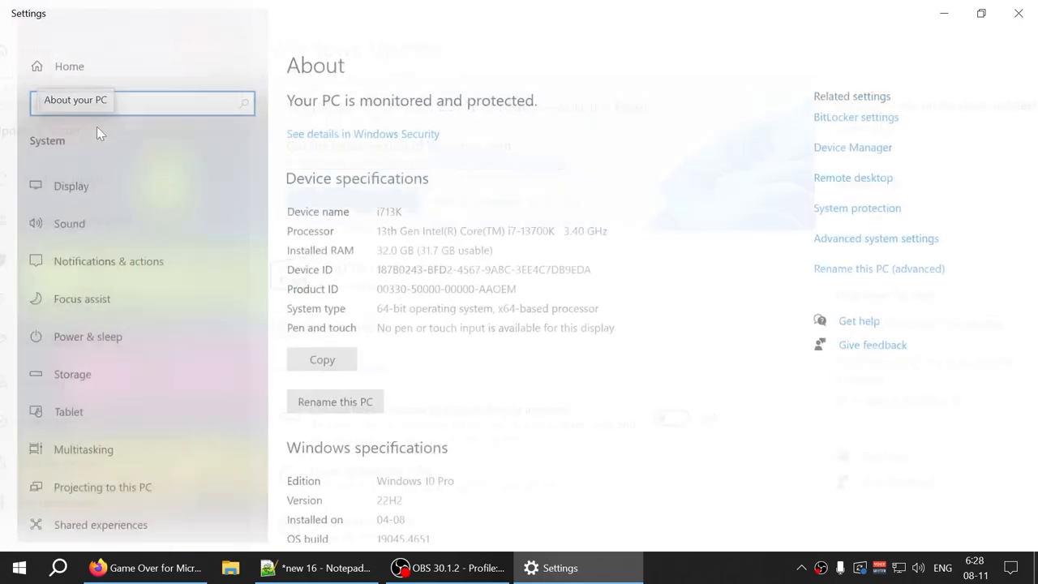
{"action": "scroll", "scroll_direction": "down", "scroll_amount": 3}
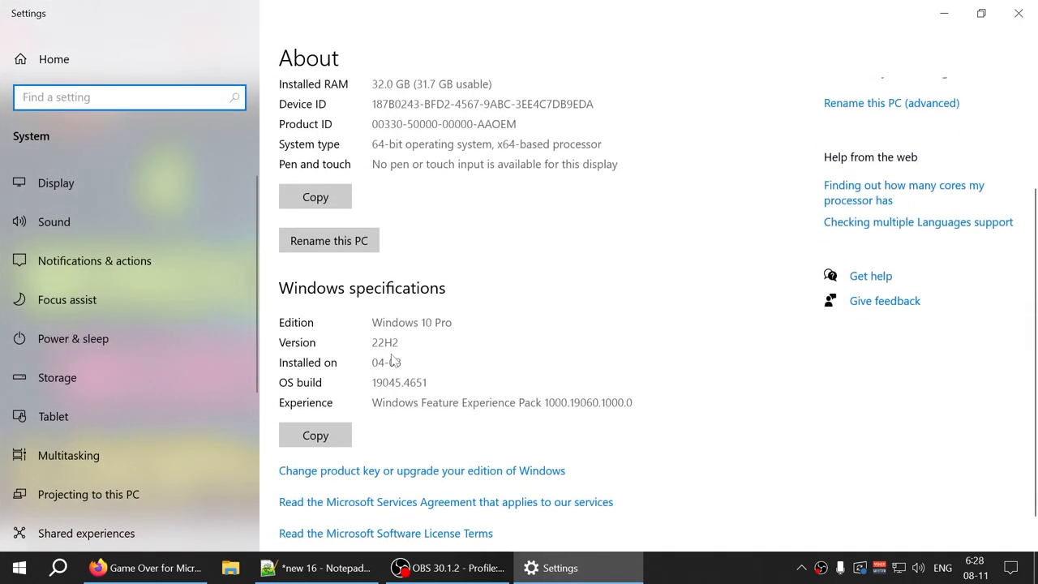
{"action": "double_click", "coordinate": [385, 324]}
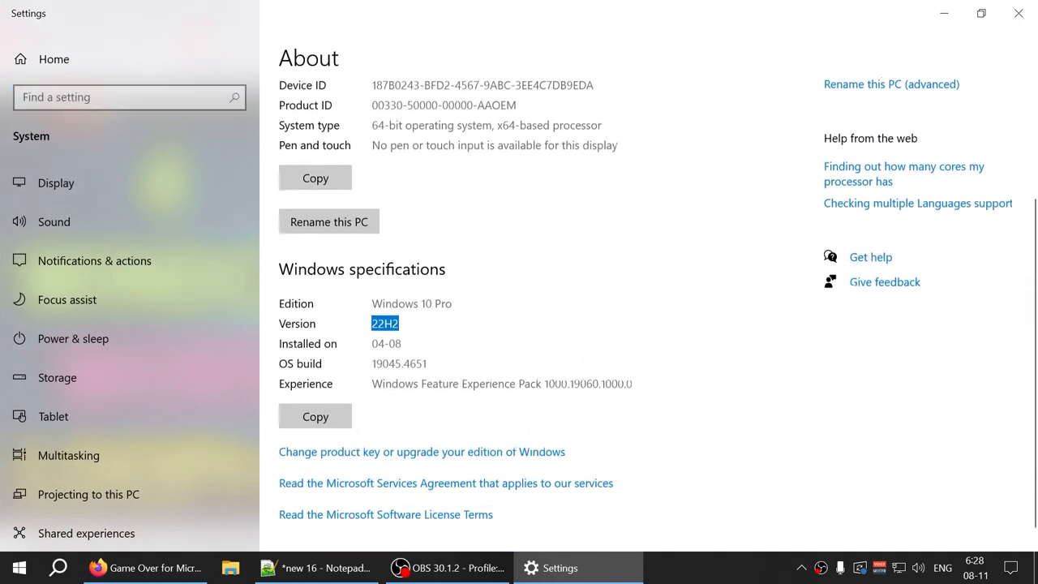
{"action": "scroll", "scroll_direction": "down", "scroll_amount": 3}
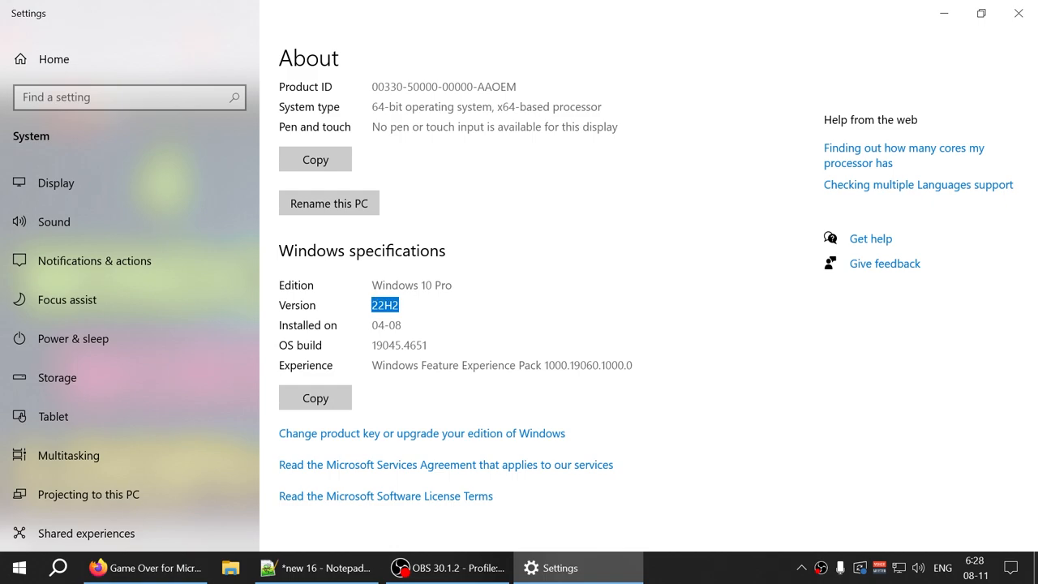
{"action": "right_click", "coordinate": [382, 305]}
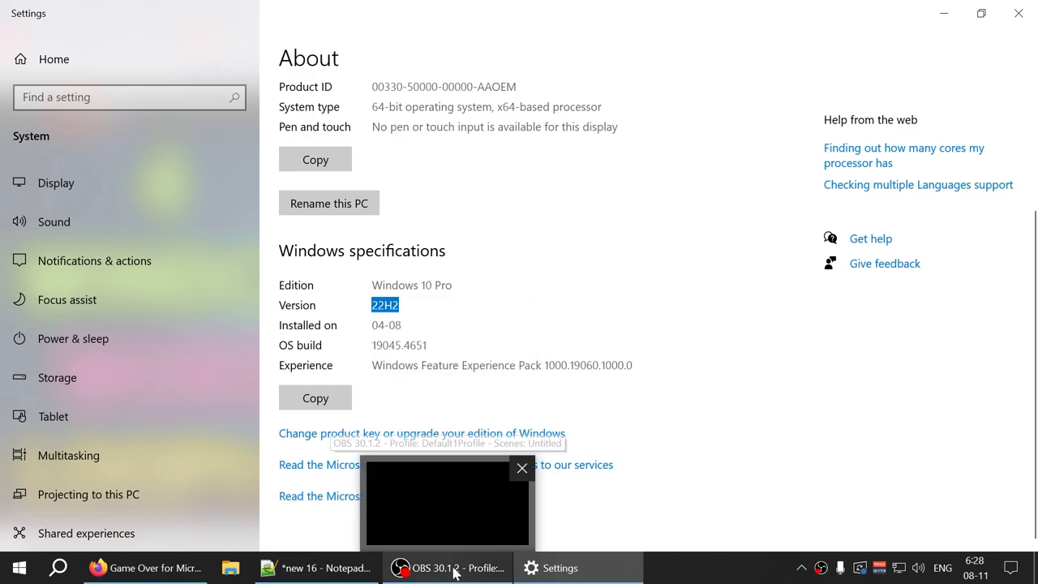
Launch Command Prompt as administrator from Start search for 'command'
{"action": "left_click", "coordinate": [19, 568]}
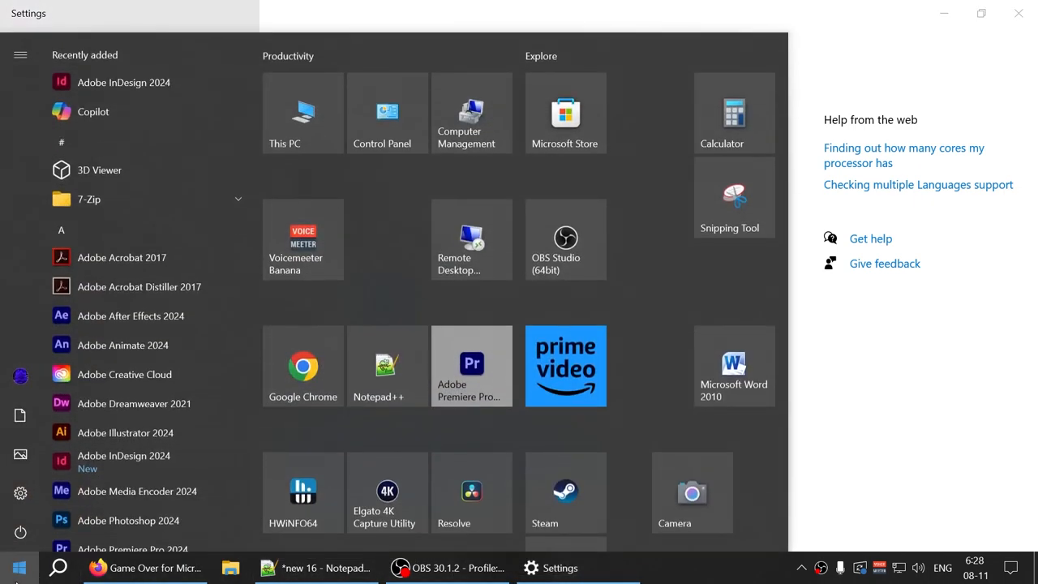
{"action": "type", "text": "command"}
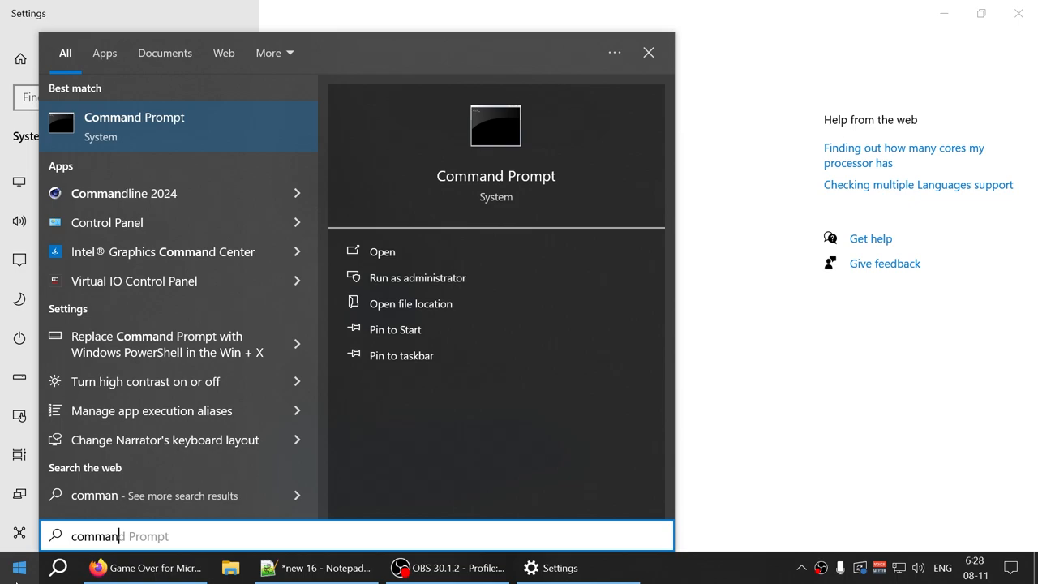
{"action": "mouse_move", "coordinate": [421, 285]}
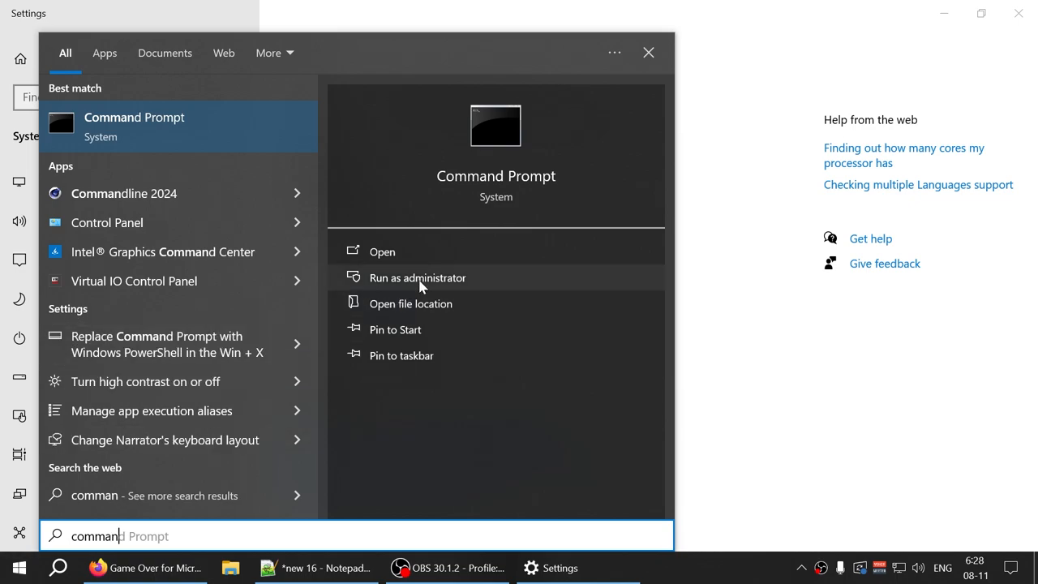
{"action": "left_click", "coordinate": [417, 277]}
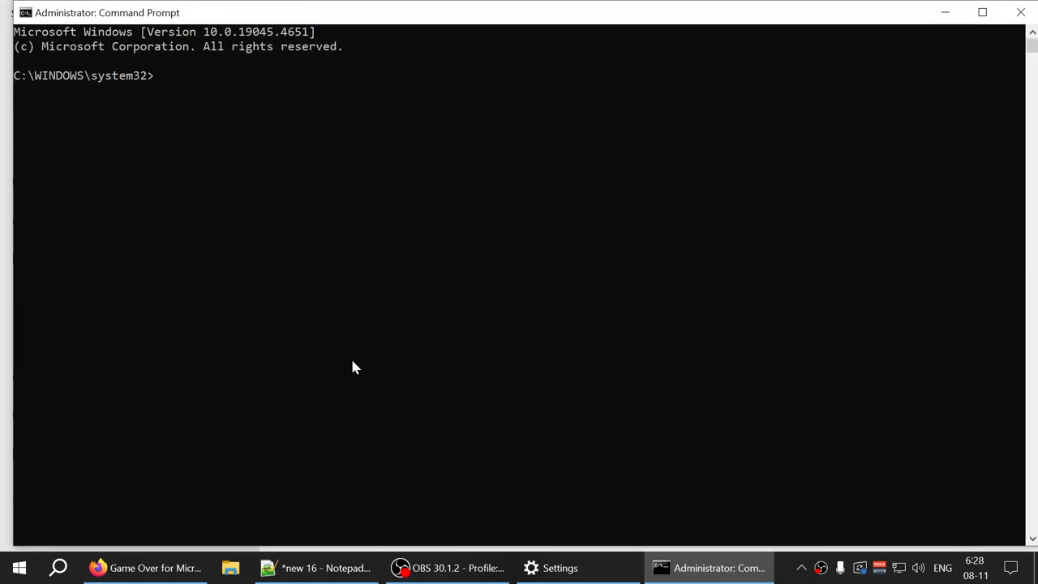
{"action": "mouse_move", "coordinate": [467, 23]}
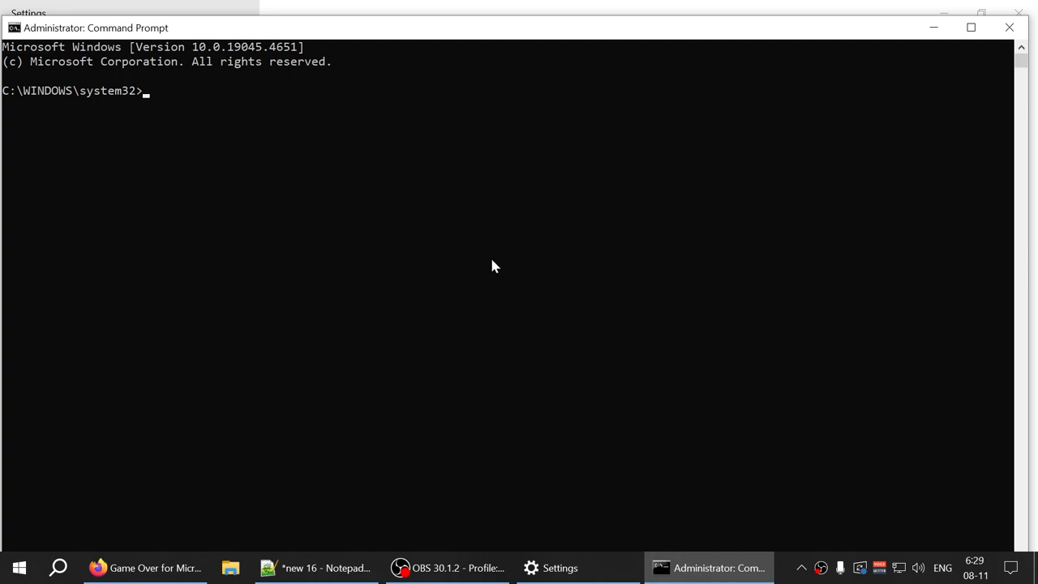
{"action": "mouse_move", "coordinate": [568, 258]}
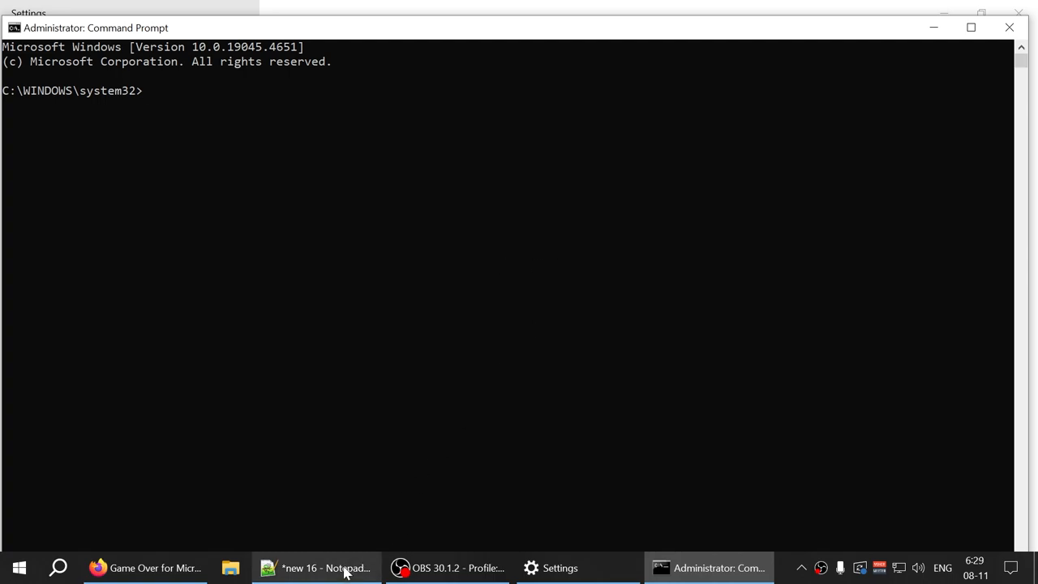
Switch to the Notepad++ notes and view the full TargetReleaseversion reg add line (Command 1)
{"action": "left_click", "coordinate": [316, 568]}
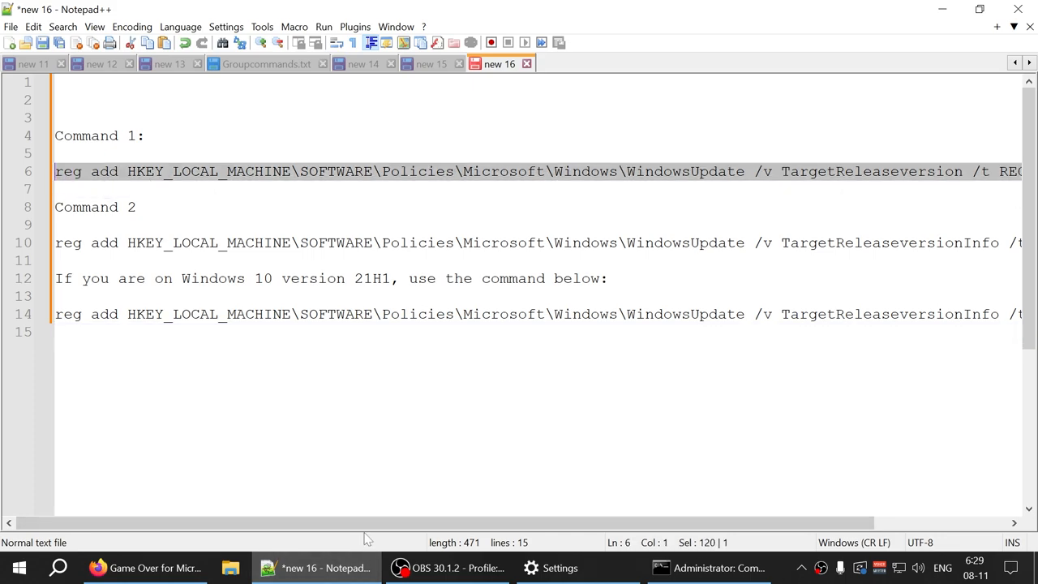
{"action": "scroll", "scroll_direction": "right", "scroll_amount": 3}
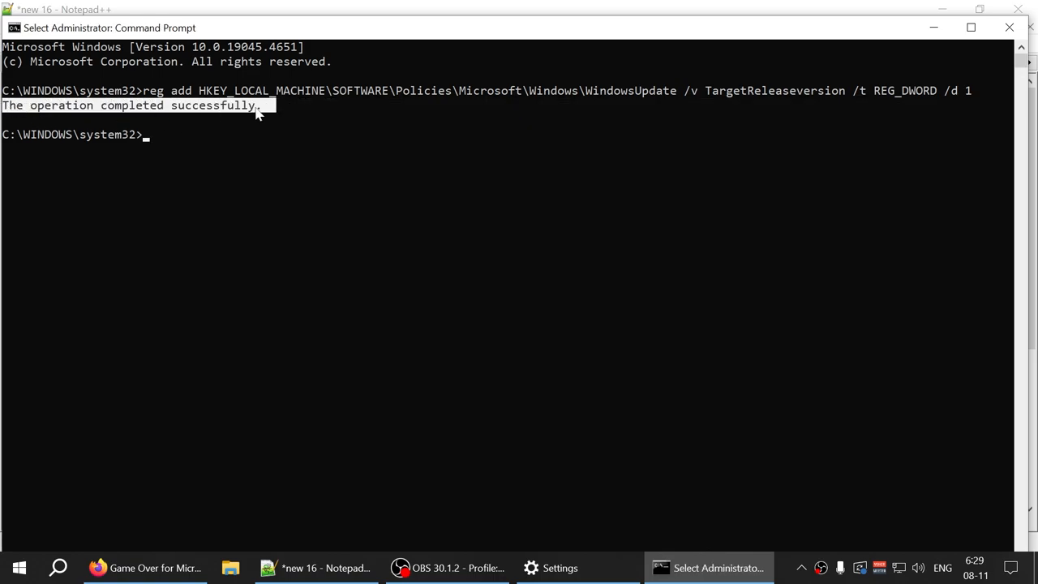
{"action": "mouse_move", "coordinate": [526, 412]}
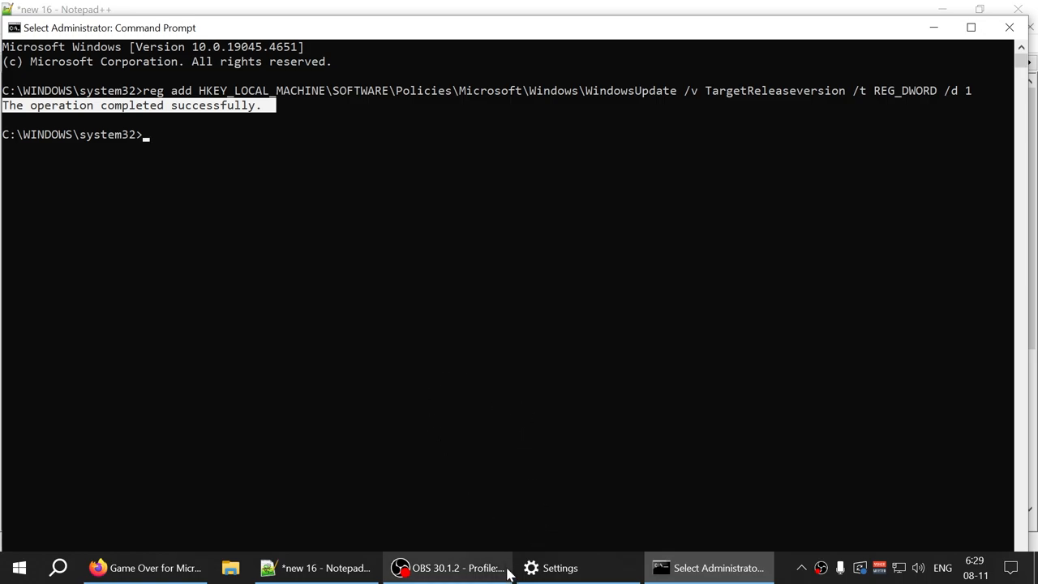
{"action": "mouse_move", "coordinate": [316, 567]}
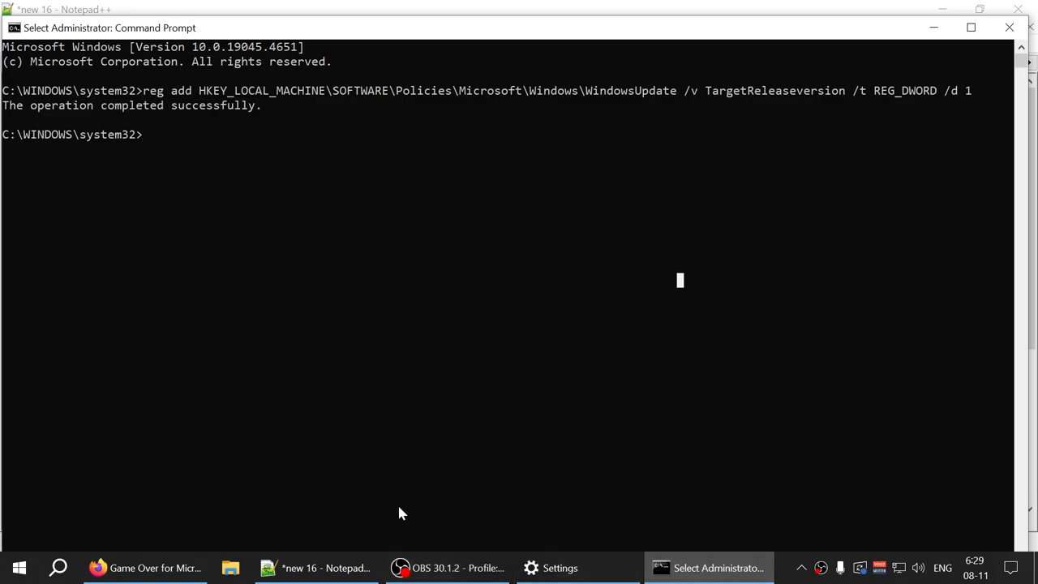
Return to the Notepad++ command notes after Command 1 ran successfully
{"action": "left_click", "coordinate": [314, 568]}
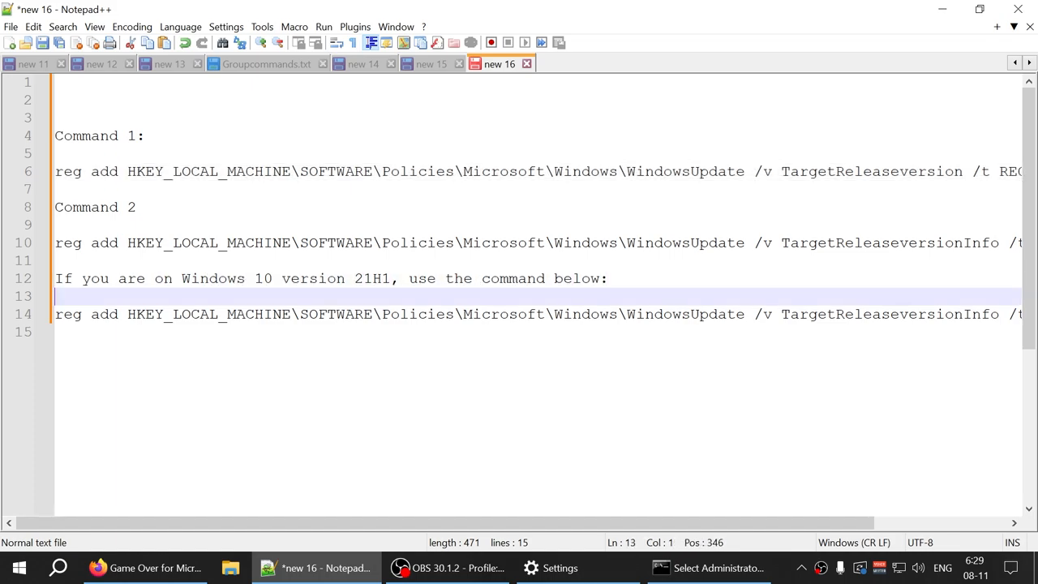
Duplicate the TargetReleaseversionInfo command (21H2) onto line 17, then check the installed version in About
{"action": "double_click", "coordinate": [370, 279]}
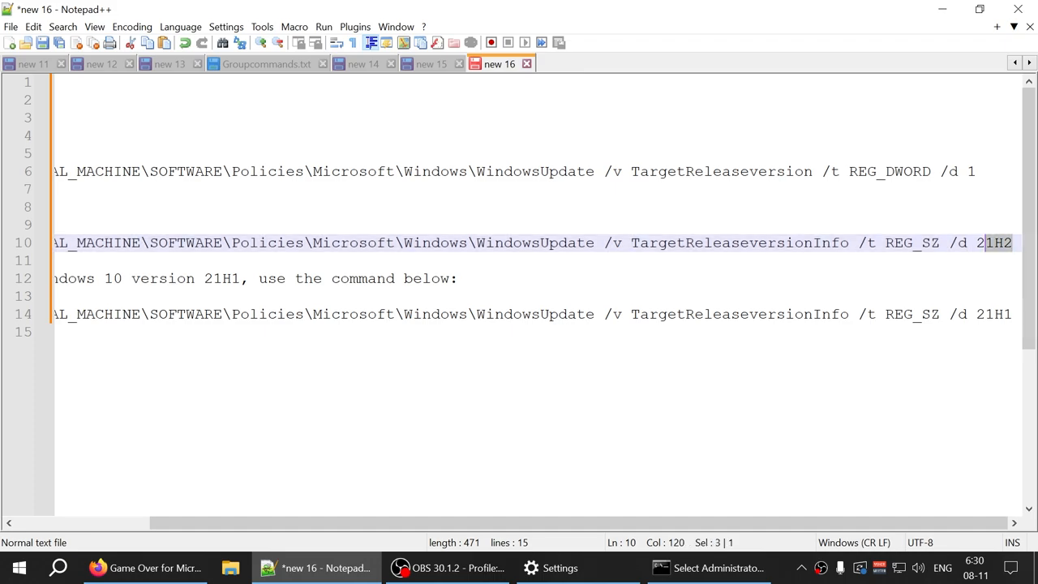
{"action": "scroll", "scroll_direction": "left", "scroll_amount": 3}
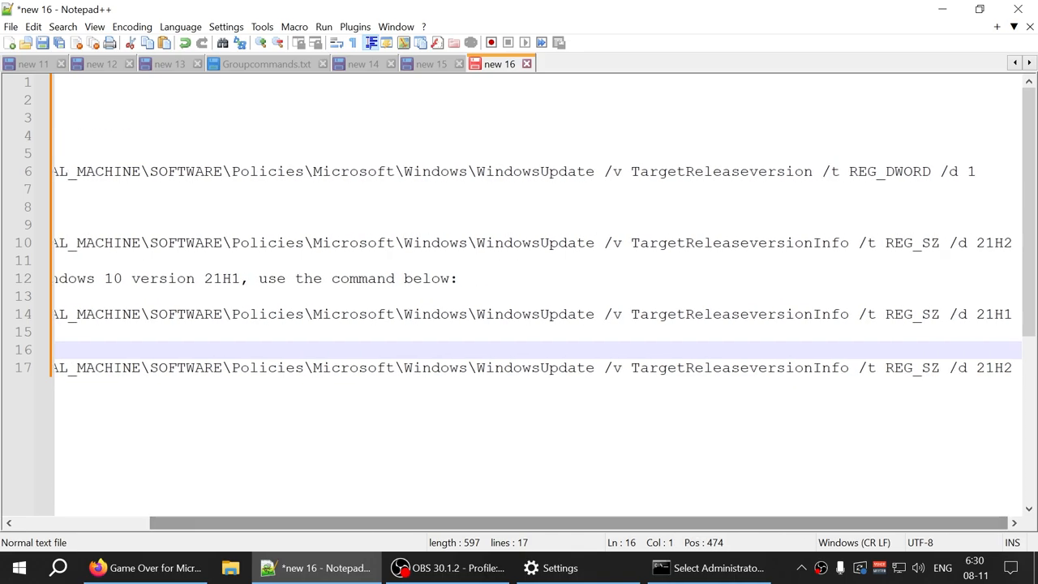
{"action": "left_click", "coordinate": [143, 568]}
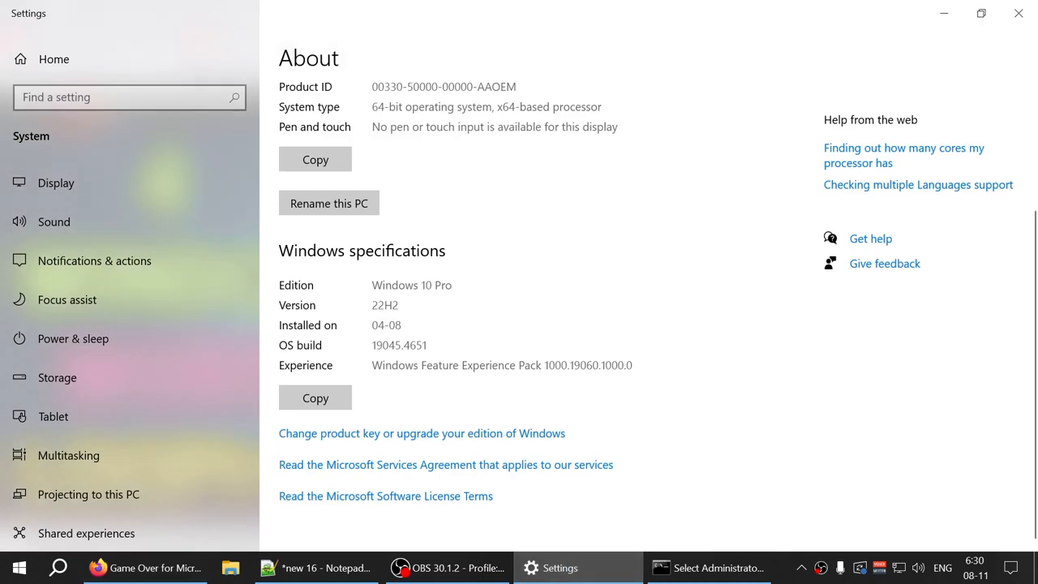
Replace 21H2 with 22H2 in the line 17 TargetReleaseversionInfo command, matching the installed version
{"action": "double_click", "coordinate": [385, 305]}
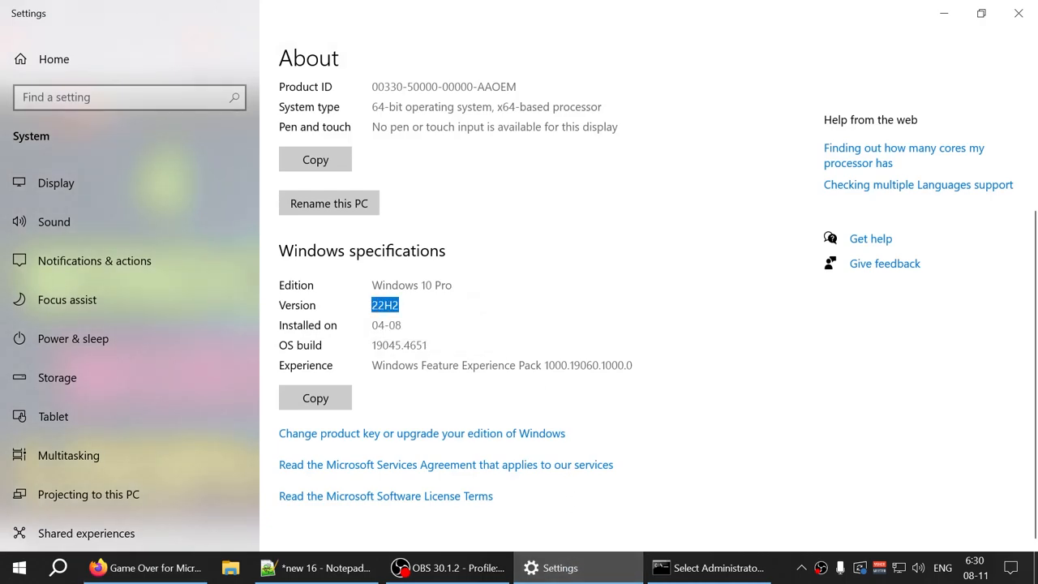
{"action": "left_click", "coordinate": [311, 568]}
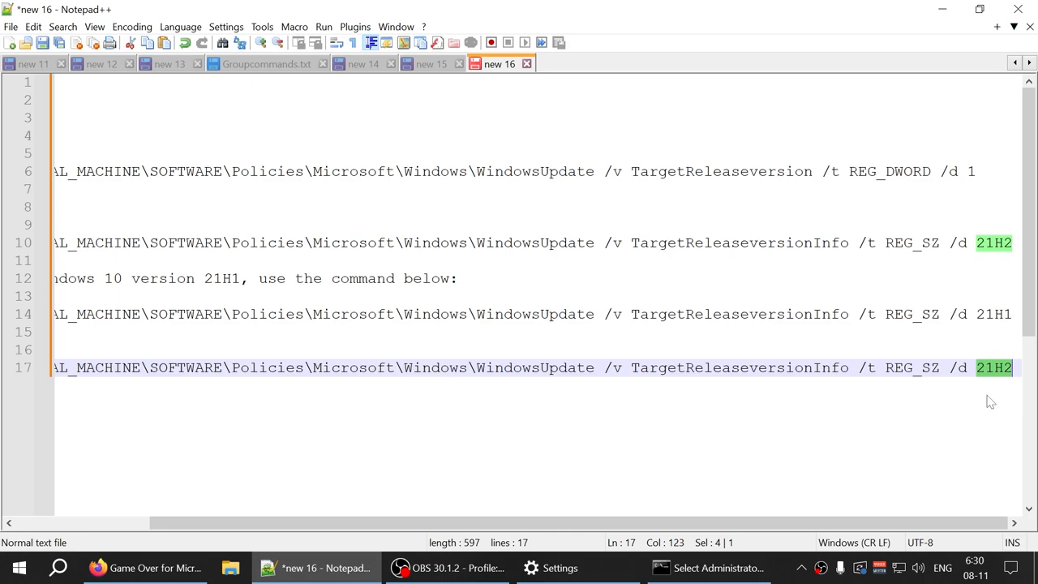
{"action": "type", "text": "22H2"}
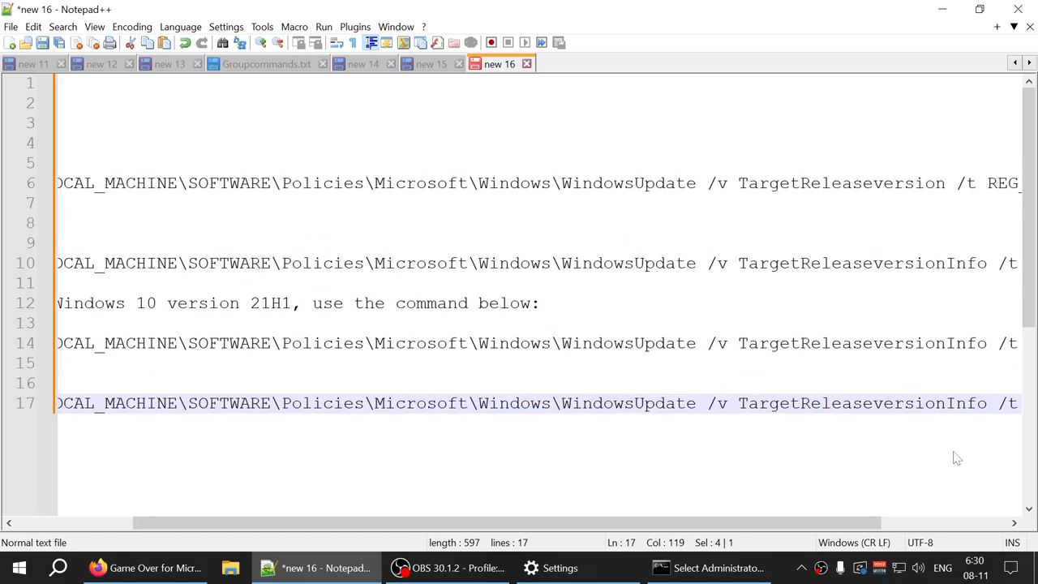
{"action": "scroll", "scroll_direction": "right", "scroll_amount": 3}
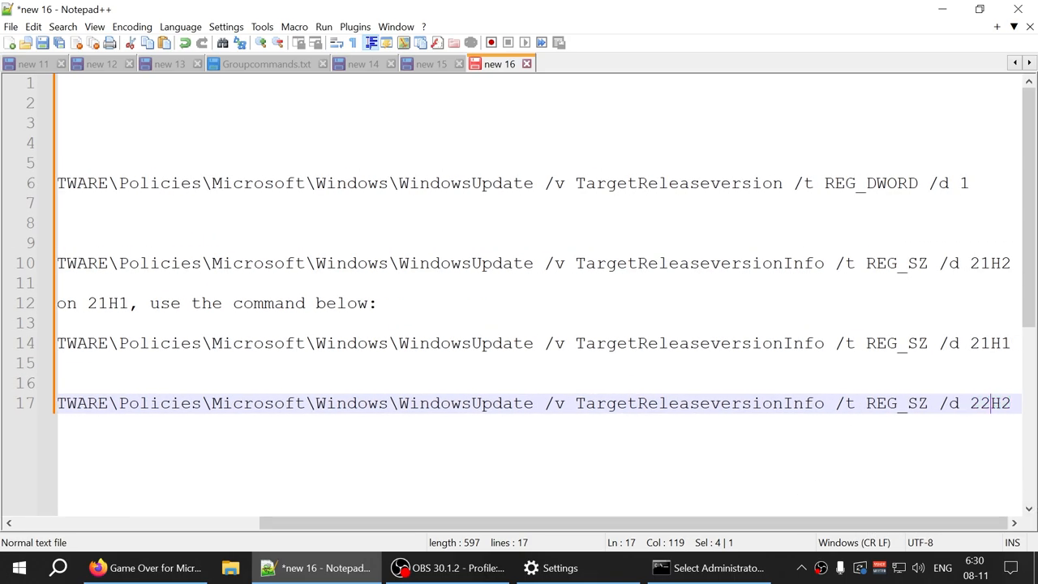
{"action": "scroll", "scroll_direction": "left", "scroll_amount": 3}
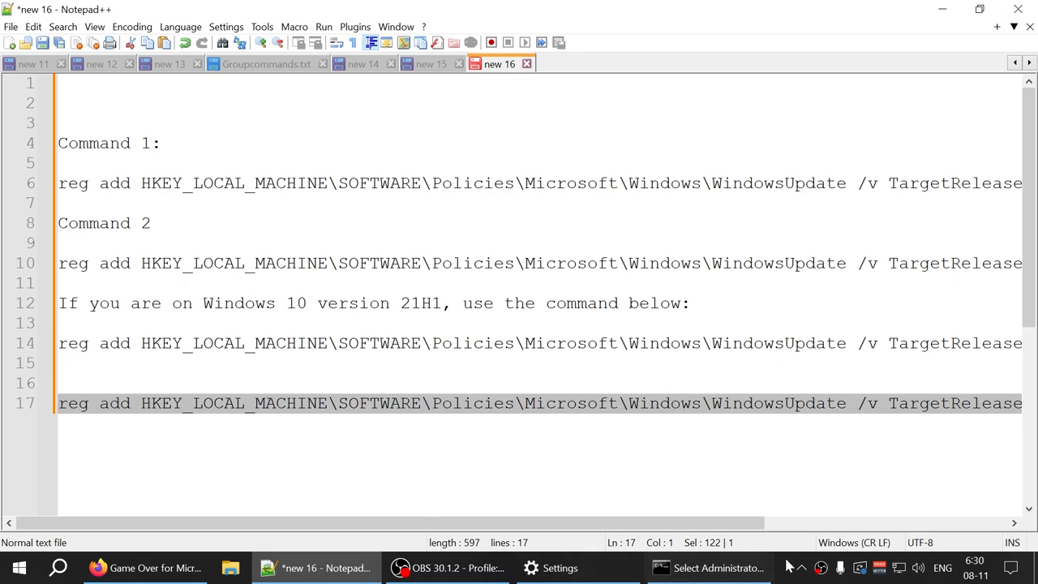
Select the whole 22H2 command line and copy it via the right-click menu
{"action": "left_click", "coordinate": [710, 568]}
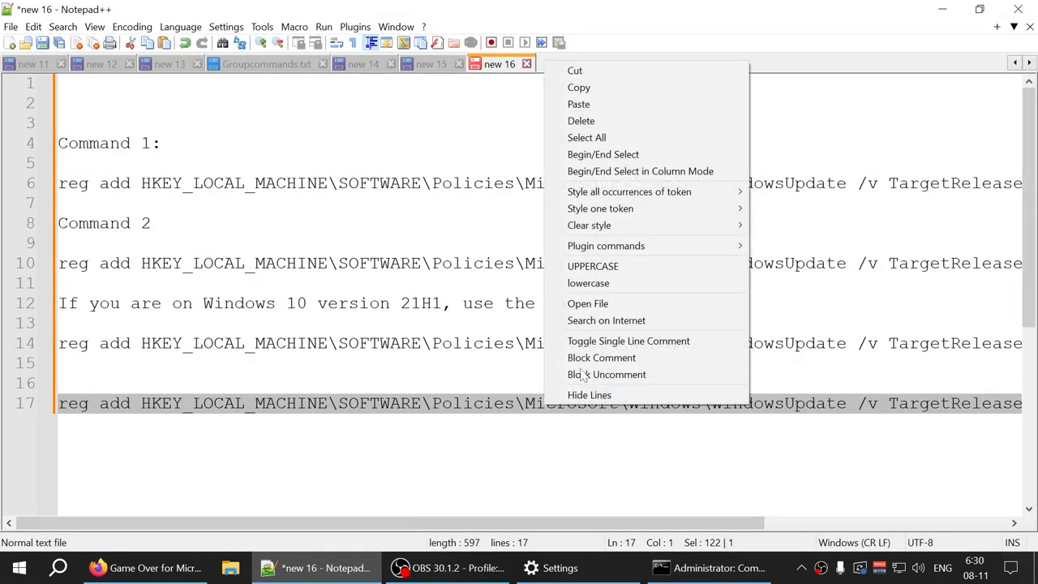
{"action": "left_click", "coordinate": [709, 568]}
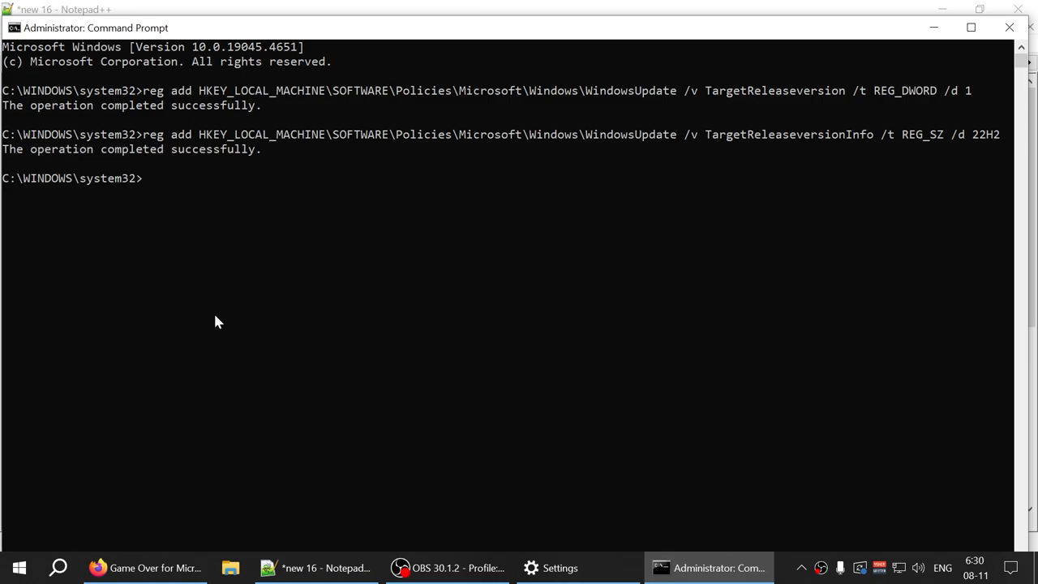
Mark the success message of the 22H2 TargetReleaseversionInfo reg add command
{"action": "left_click_drag", "start_coordinate": [31, 150], "coordinate": [276, 149]}
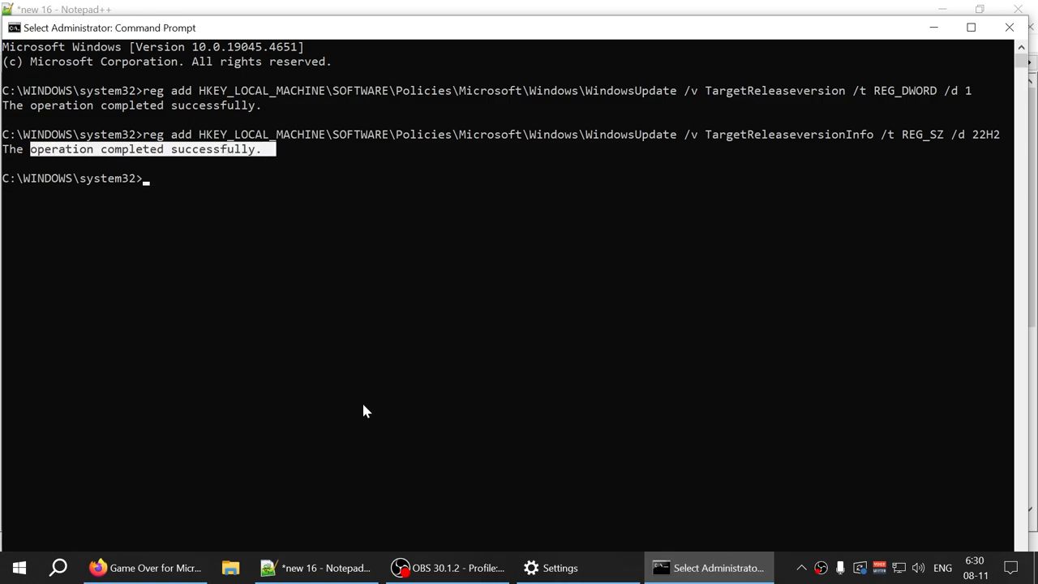
{"action": "mouse_move", "coordinate": [561, 529]}
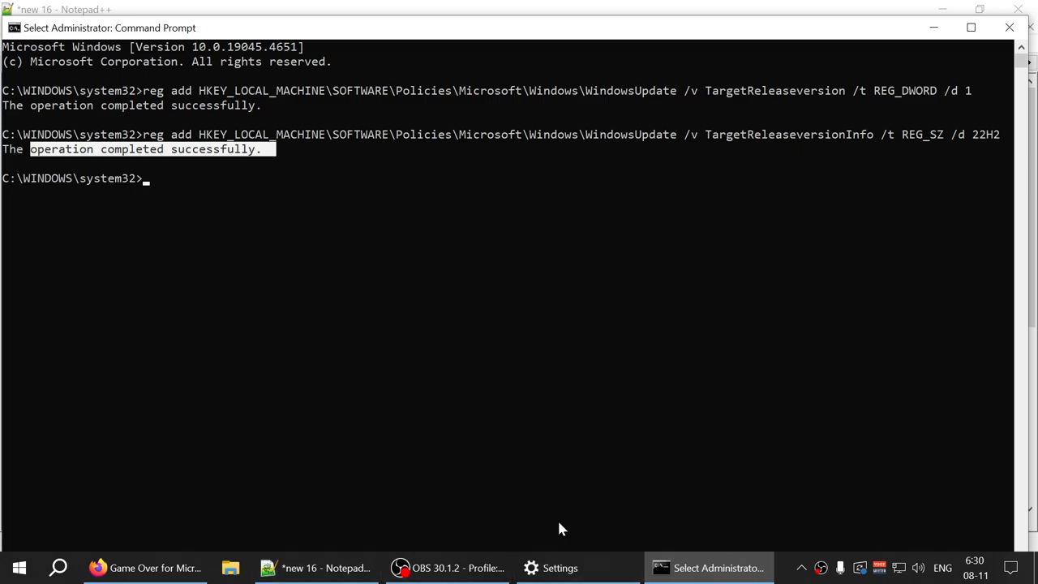
Confirm Windows Update now says 'Some settings are managed by your organization', then return to Command Prompt
{"action": "left_click", "coordinate": [556, 568]}
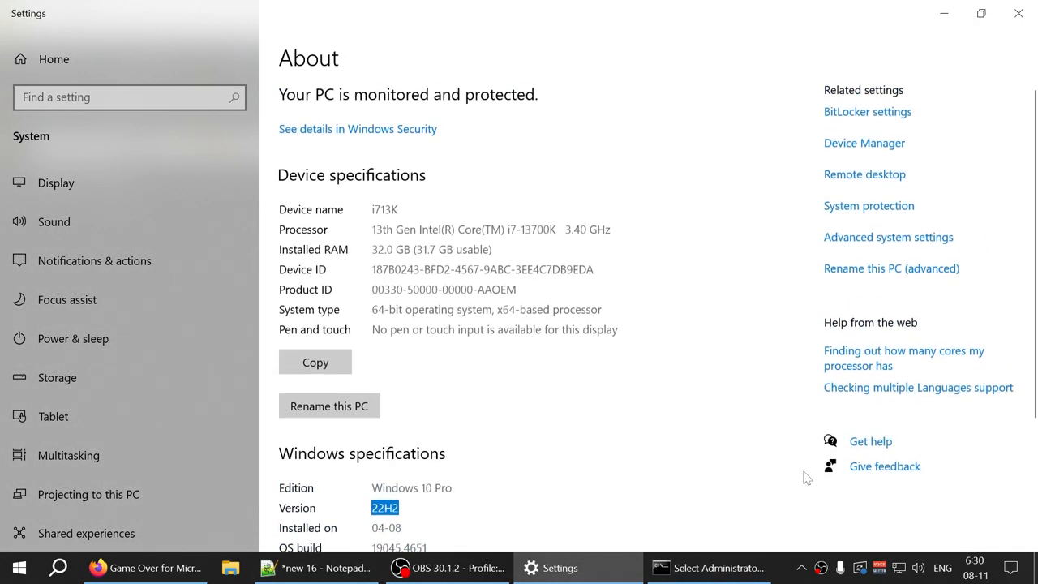
{"action": "left_click", "coordinate": [701, 568]}
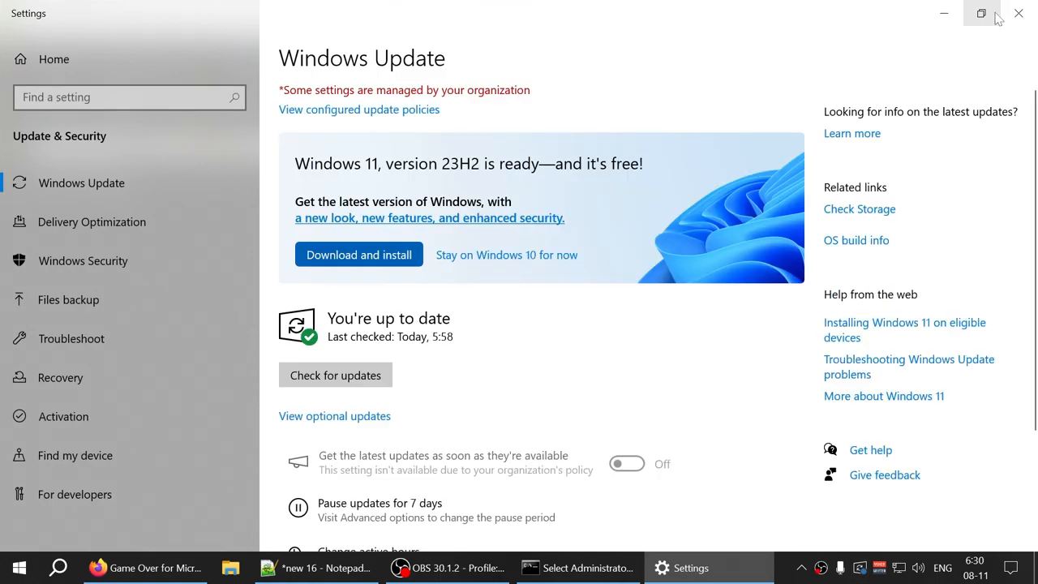
{"action": "left_click", "coordinate": [577, 567]}
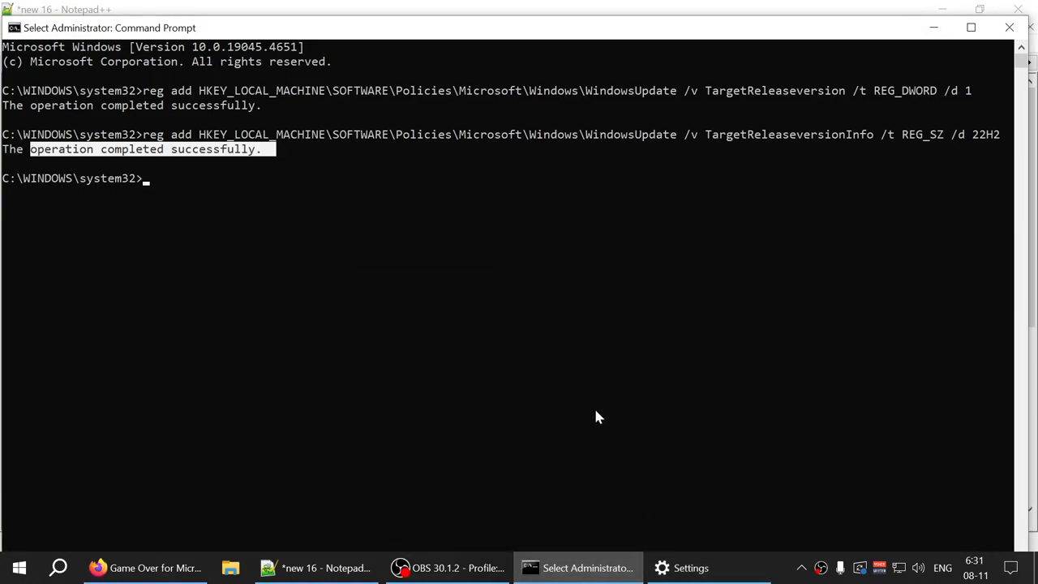
Enter the gpupdate /force command to refresh group policy
{"action": "type", "text": "gpupdate /"}
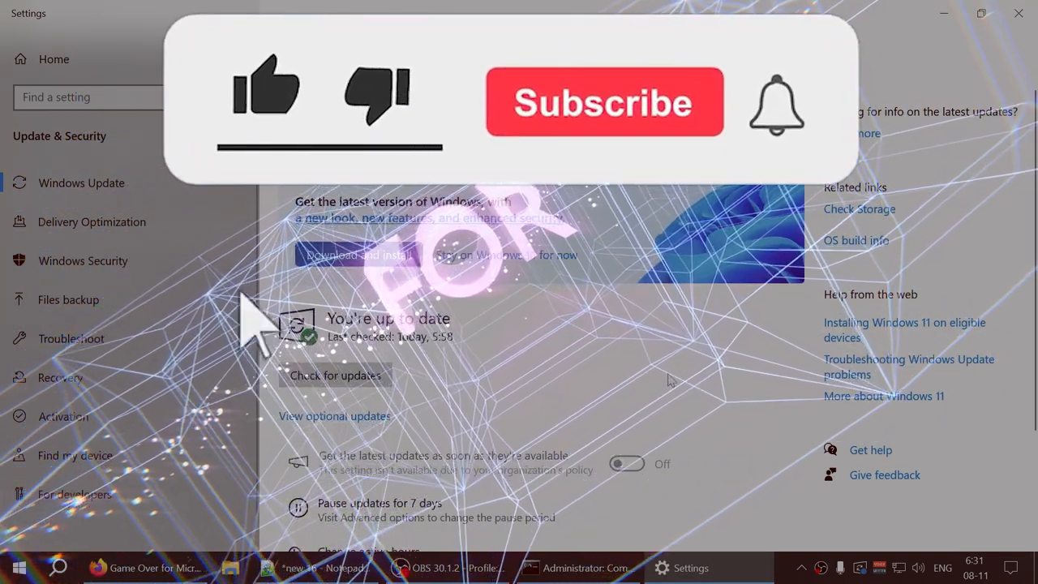
{"action": "left_click", "coordinate": [268, 91]}
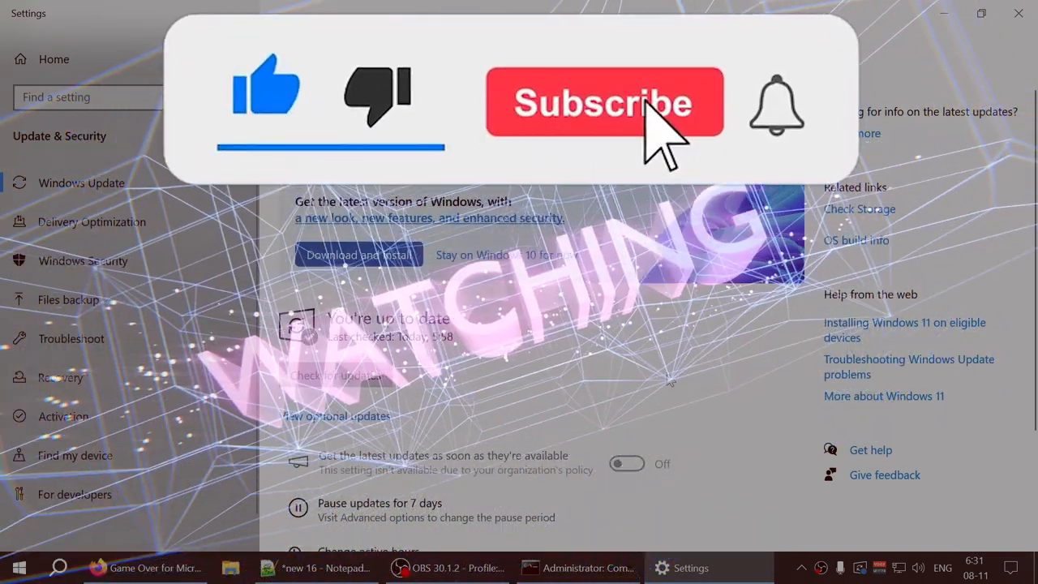
{"action": "left_click", "coordinate": [603, 104]}
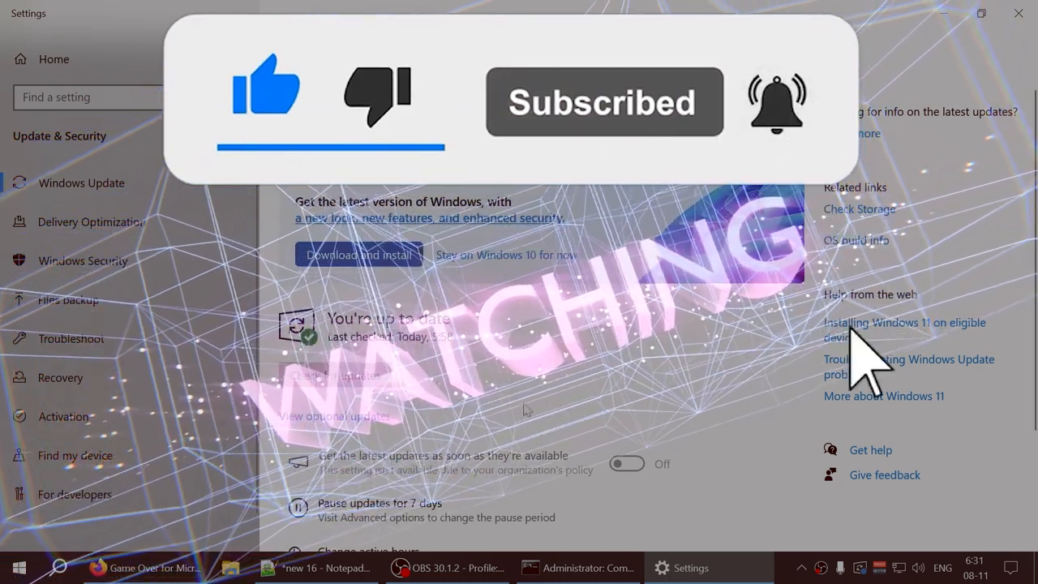